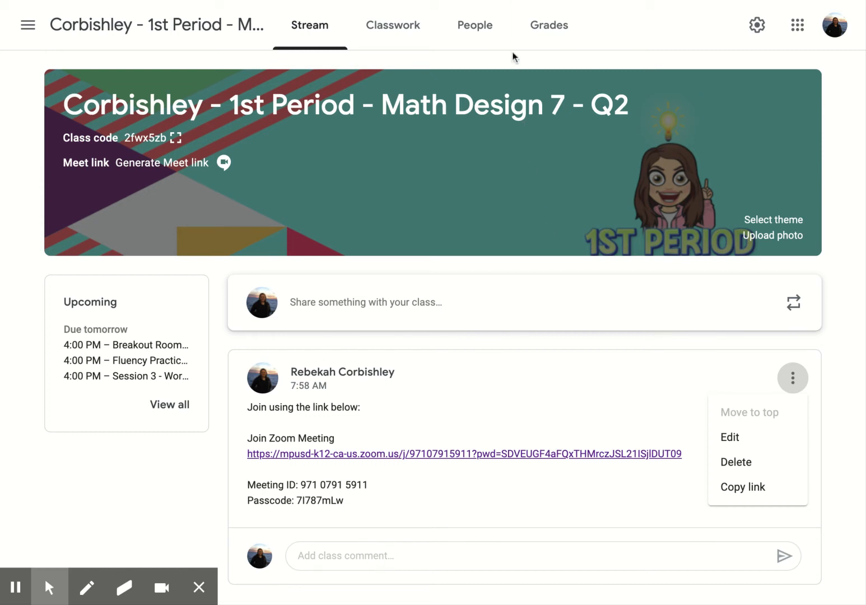
pyautogui.moveTo(670, 56)
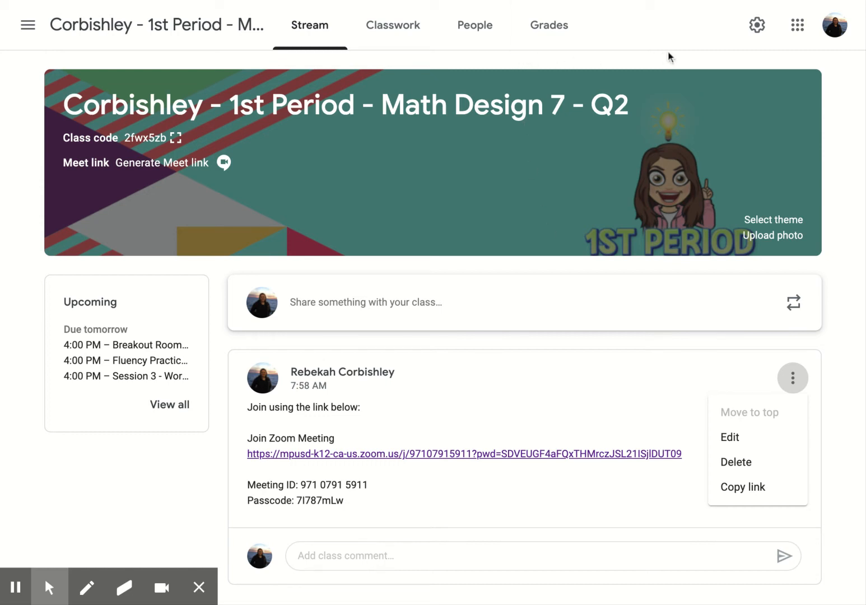
pyautogui.moveTo(286, 126)
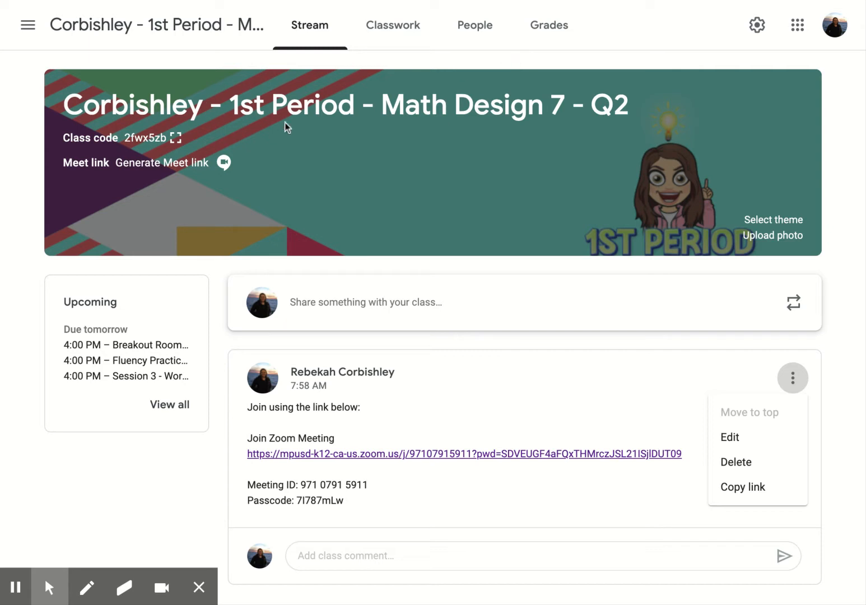
pyautogui.moveTo(381, 130)
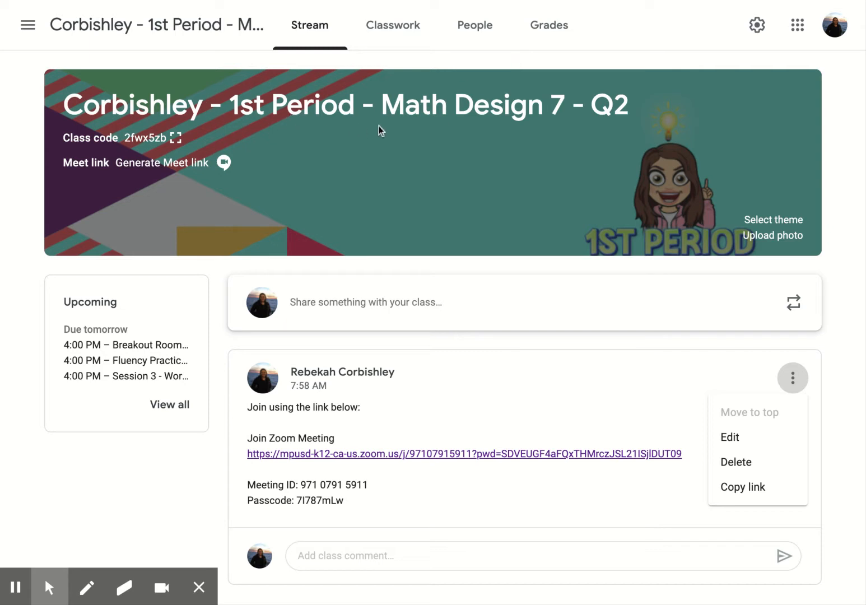
pyautogui.moveTo(757, 25)
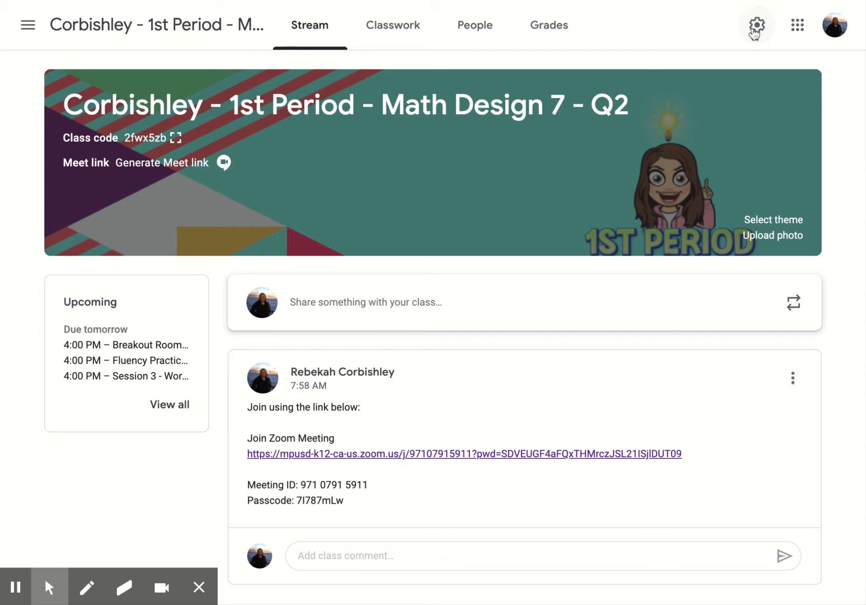
# - Set the class's Overall grade calculation to Weighted by category in Class settings
pyautogui.click(757, 25)
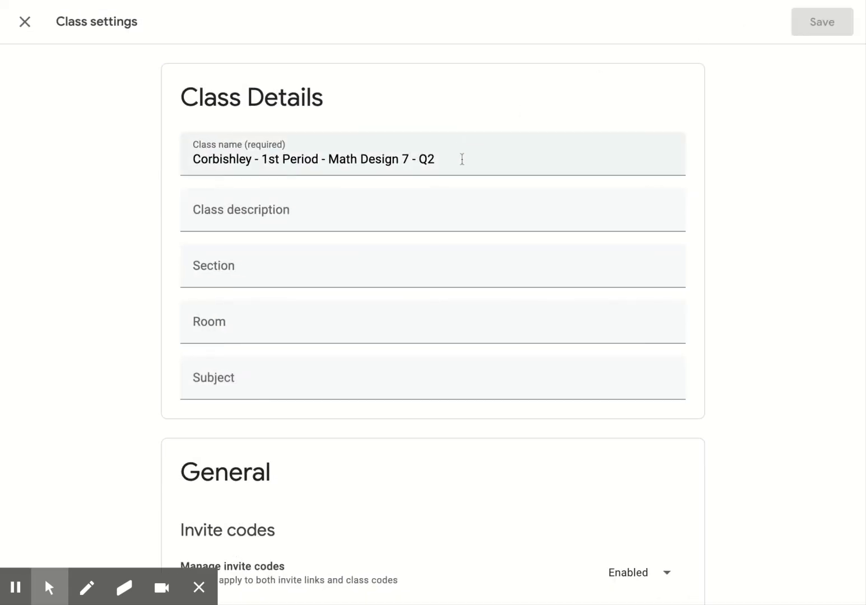
pyautogui.scroll(-3)
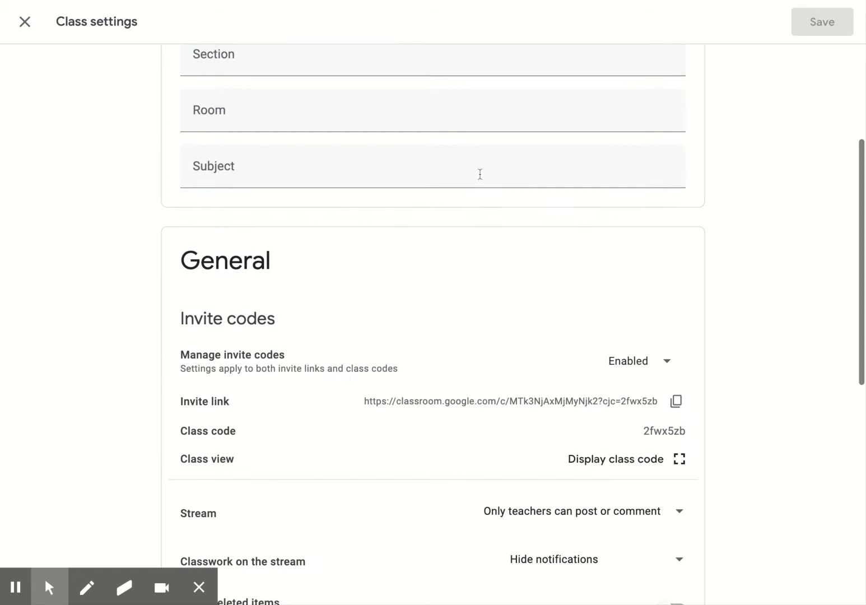
pyautogui.scroll(-3)
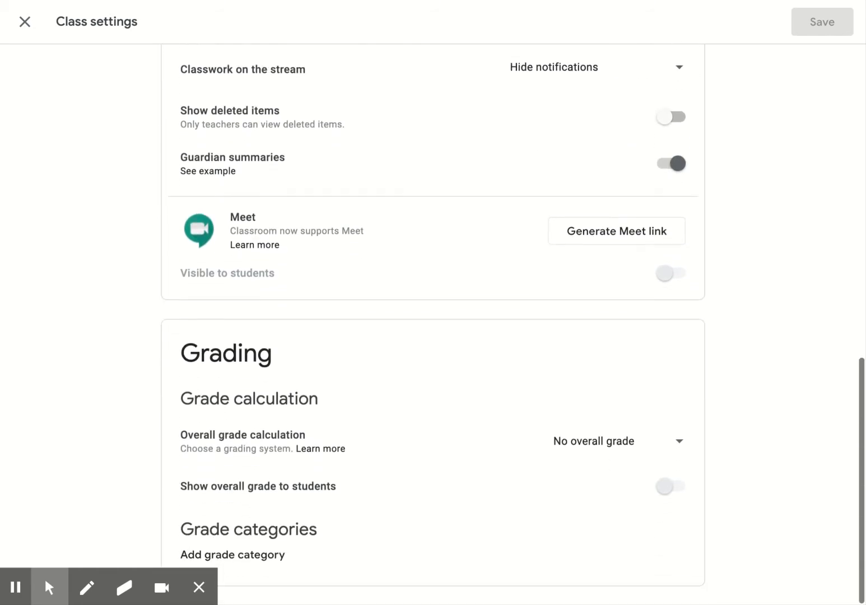
pyautogui.moveTo(431, 389)
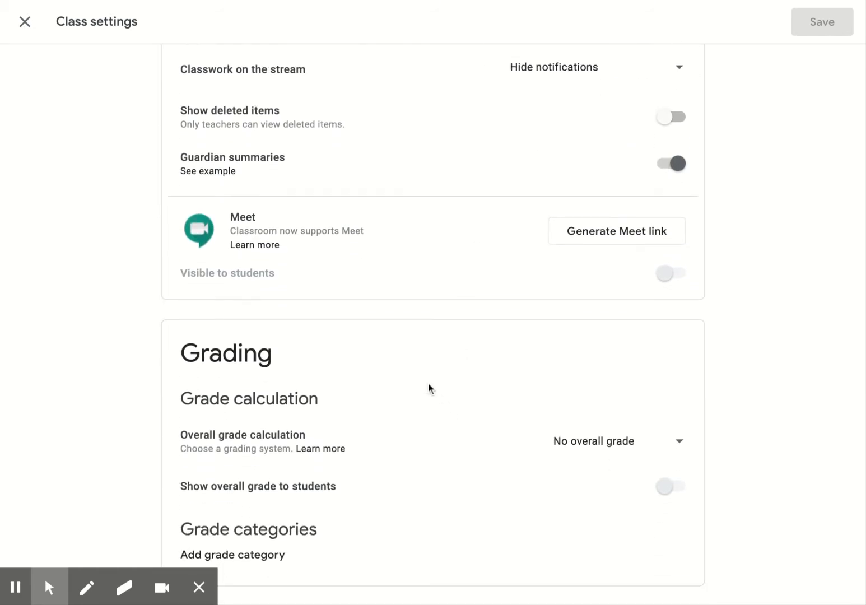
pyautogui.moveTo(285, 437)
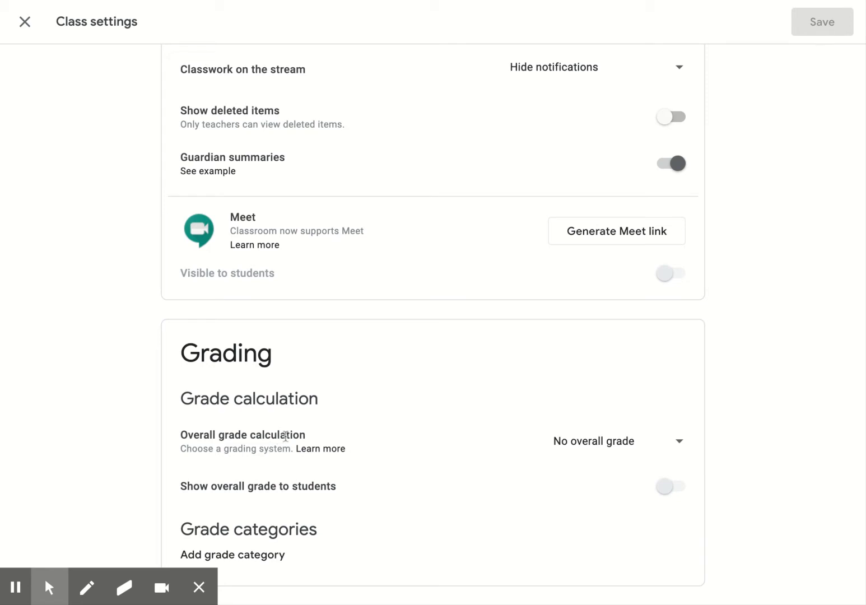
pyautogui.click(616, 442)
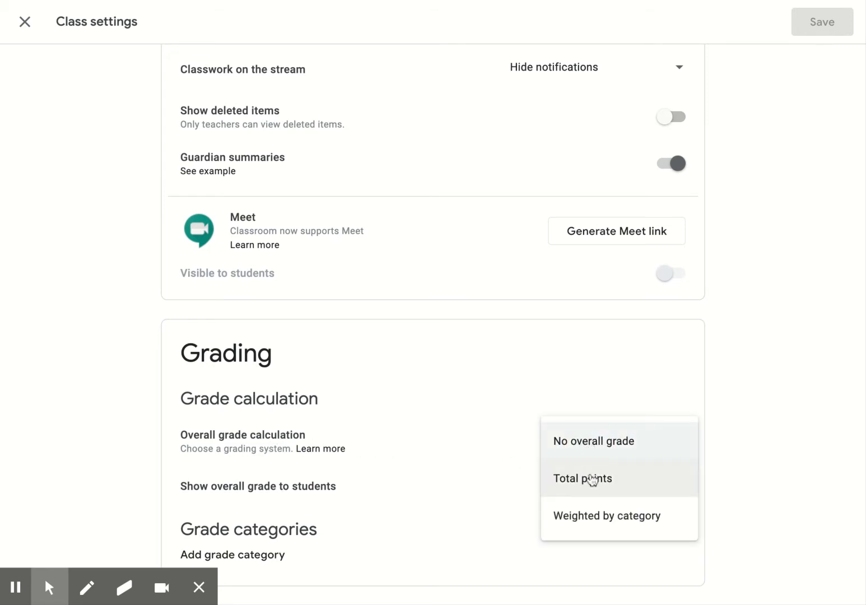
pyautogui.click(606, 516)
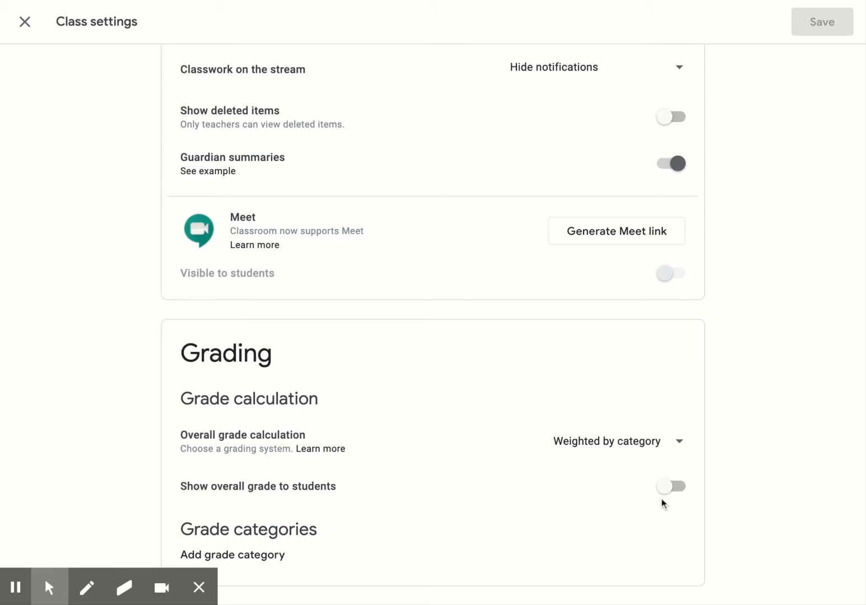
pyautogui.moveTo(694, 488)
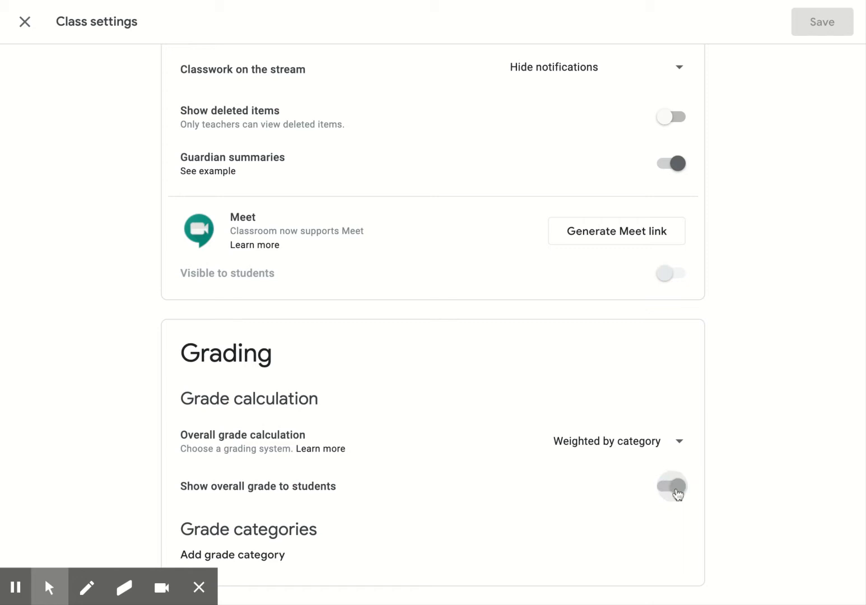
# - Toggle Show overall grade to students on and back off
pyautogui.click(672, 486)
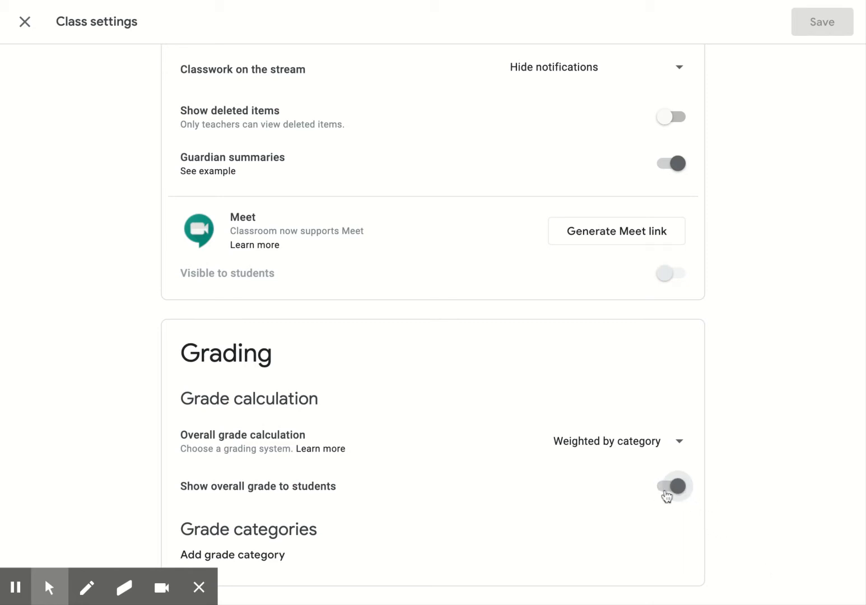
pyautogui.click(672, 486)
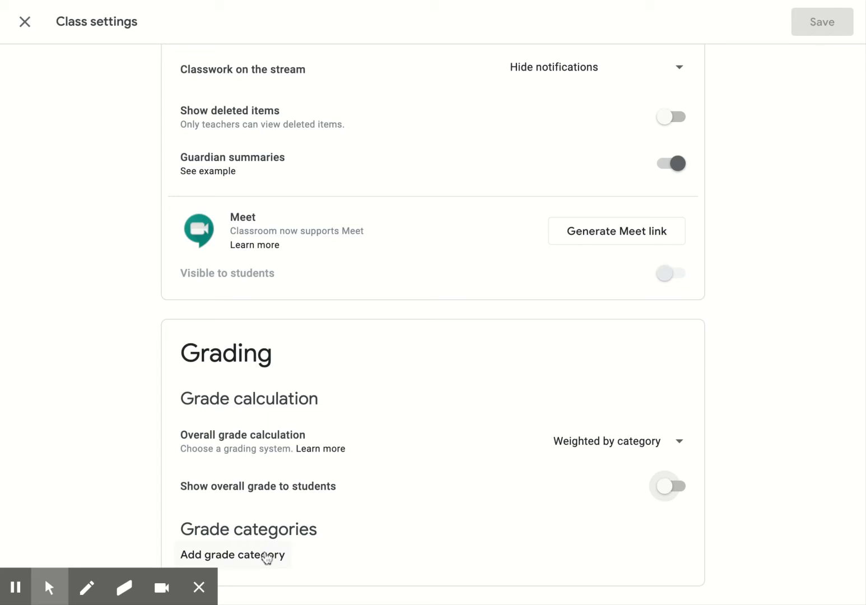
# - Add a grade category named Practice at 25%
pyautogui.click(232, 555)
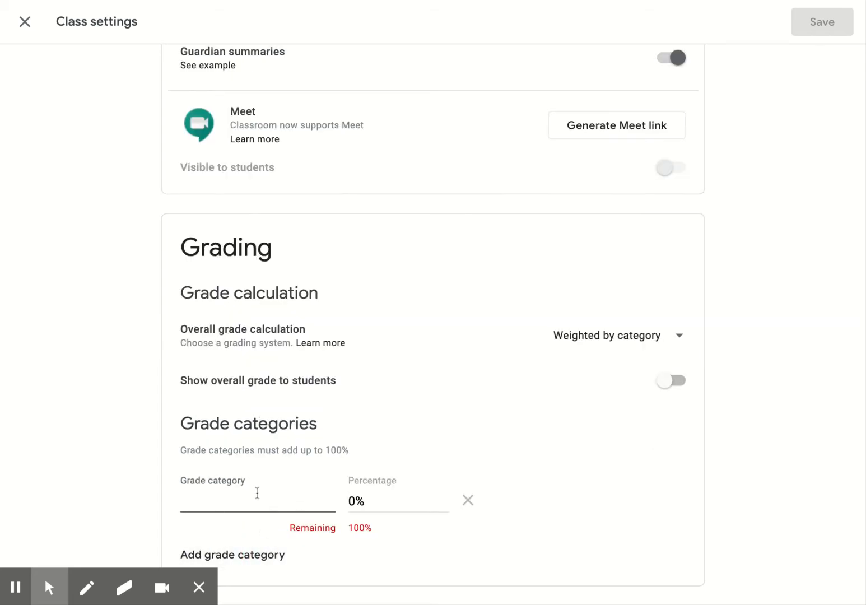
pyautogui.write('Pract')
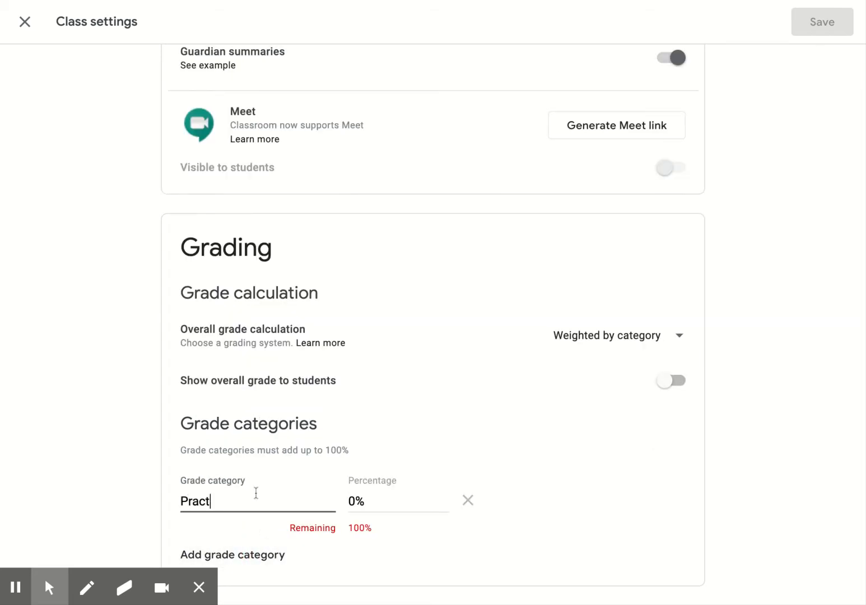
pyautogui.write('ice')
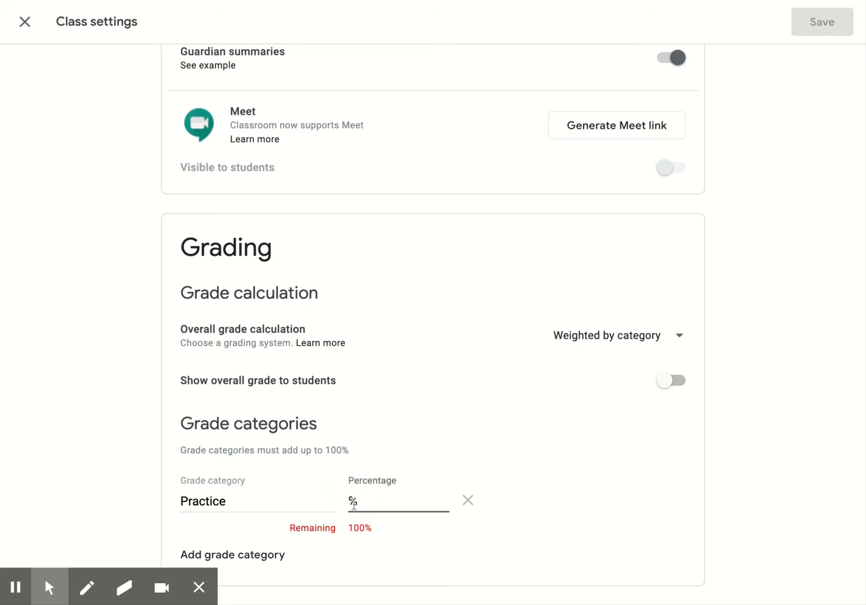
# - Add a second category Assessment at 75% and save the grading settings
pyautogui.click(233, 554)
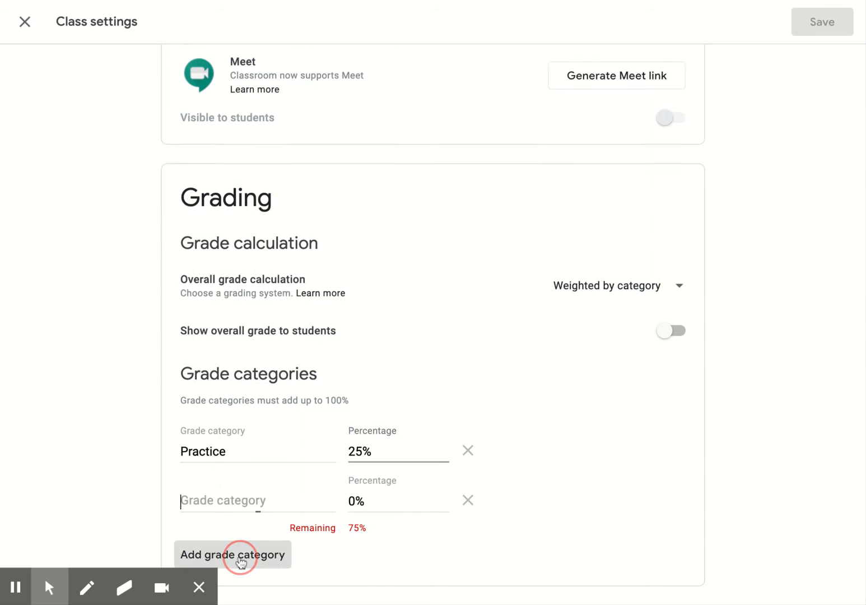
pyautogui.write('Ass')
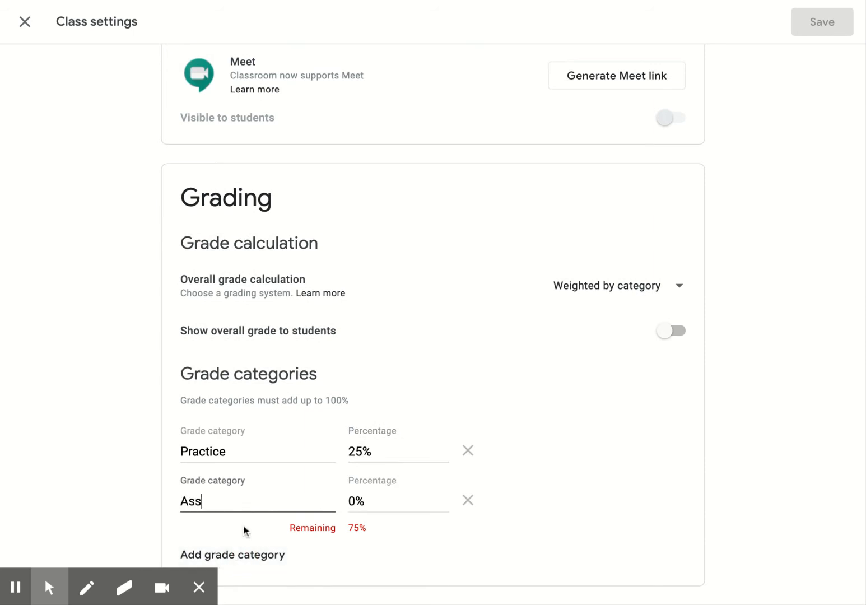
pyautogui.write('essment')
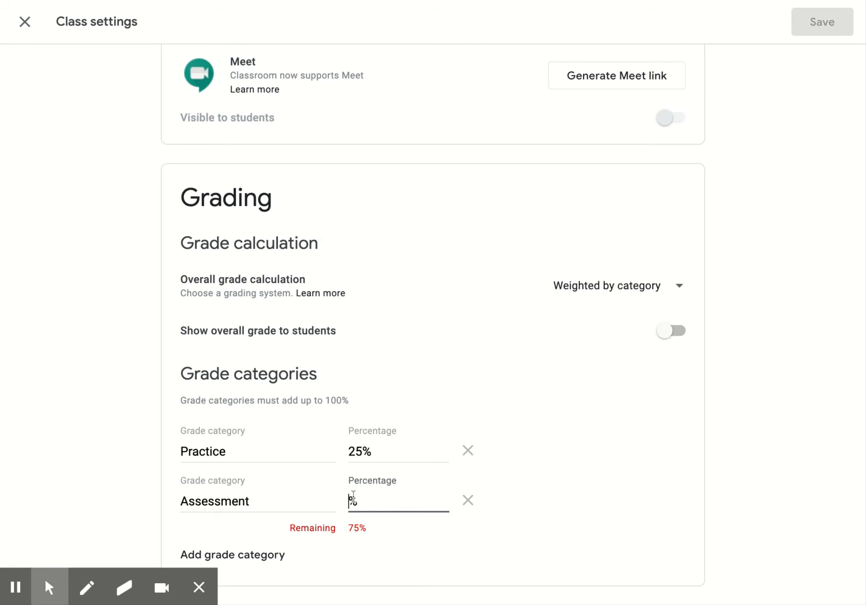
pyautogui.write('75')
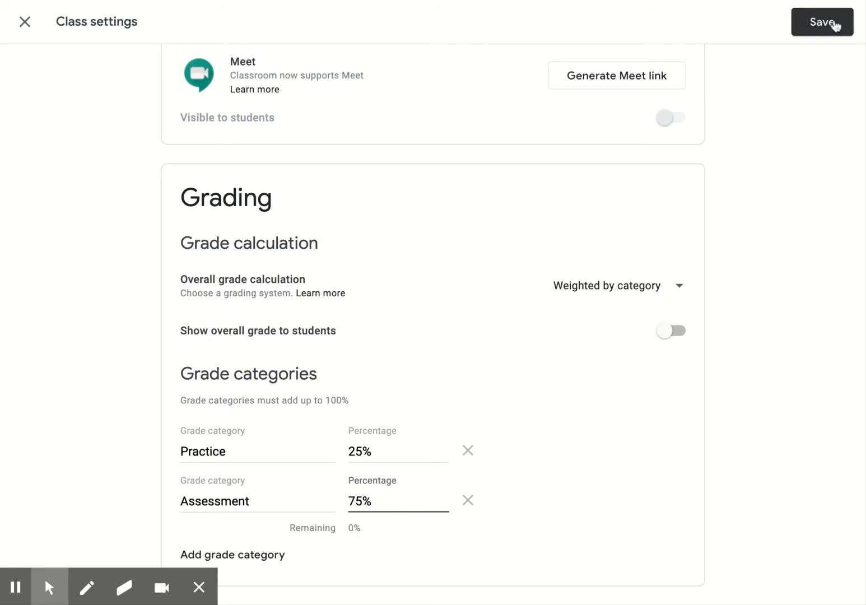
pyautogui.click(822, 22)
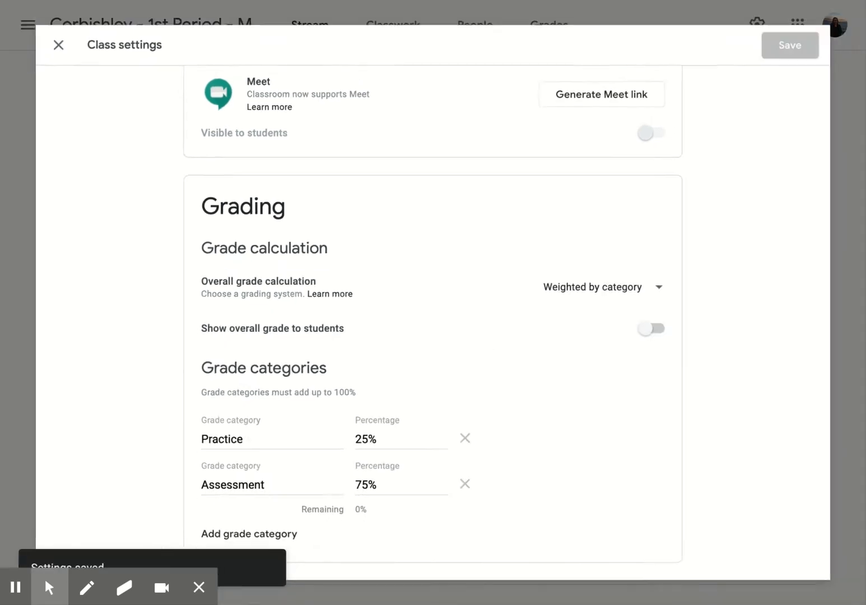
# - From Classwork, assign Fluency Practice 1 to the Practice grade category and save it
pyautogui.click(58, 44)
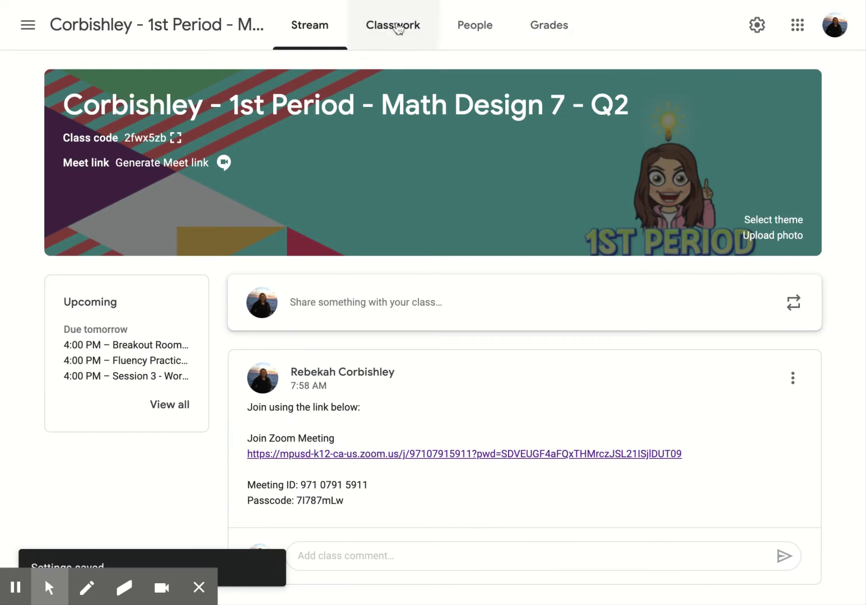
pyautogui.click(392, 24)
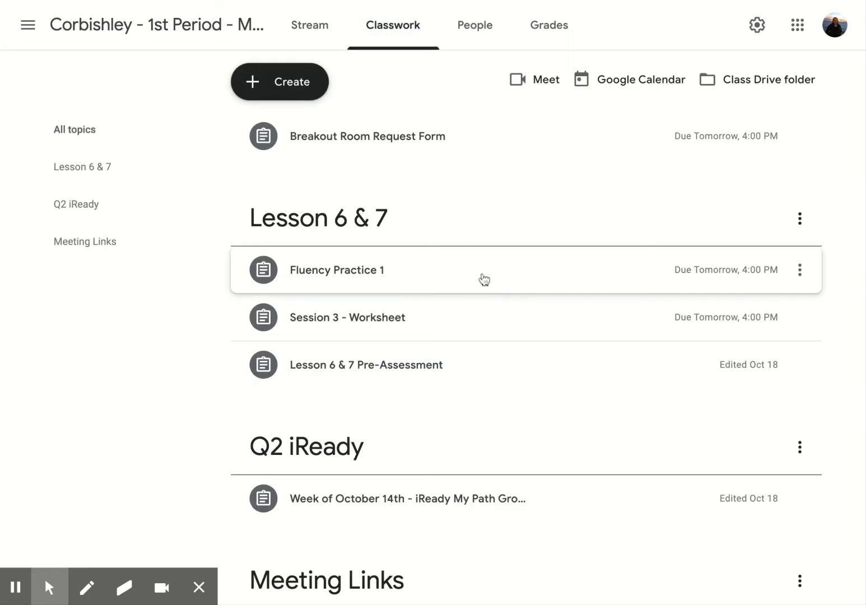
pyautogui.moveTo(632, 381)
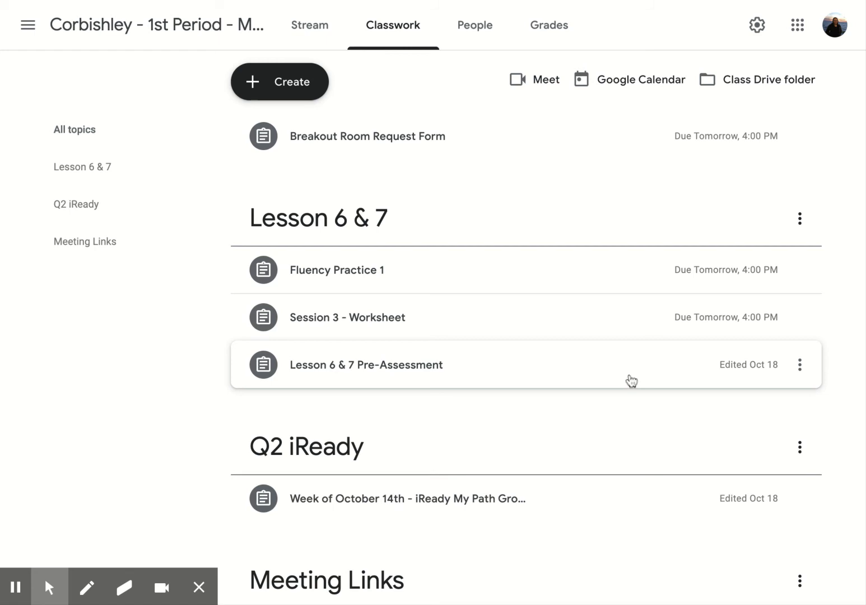
pyautogui.moveTo(557, 269)
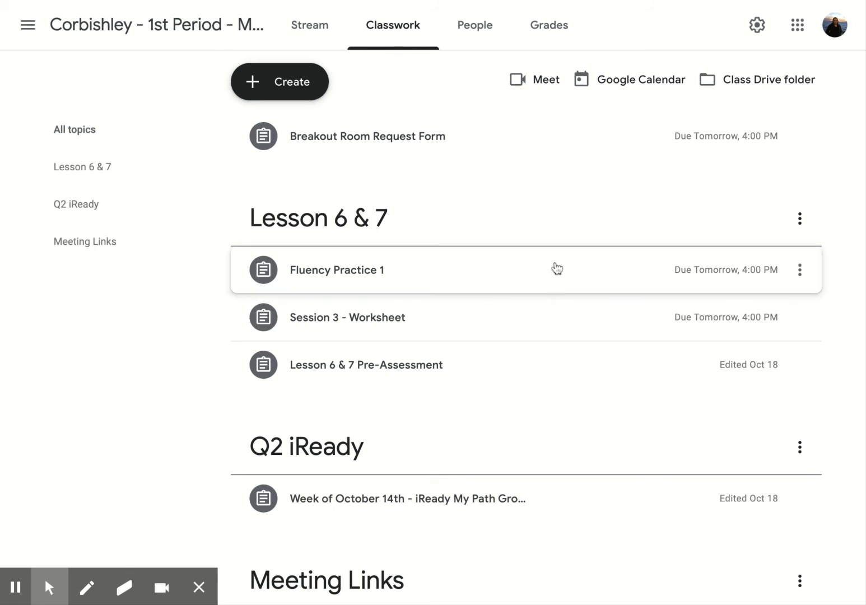
pyautogui.moveTo(799, 270)
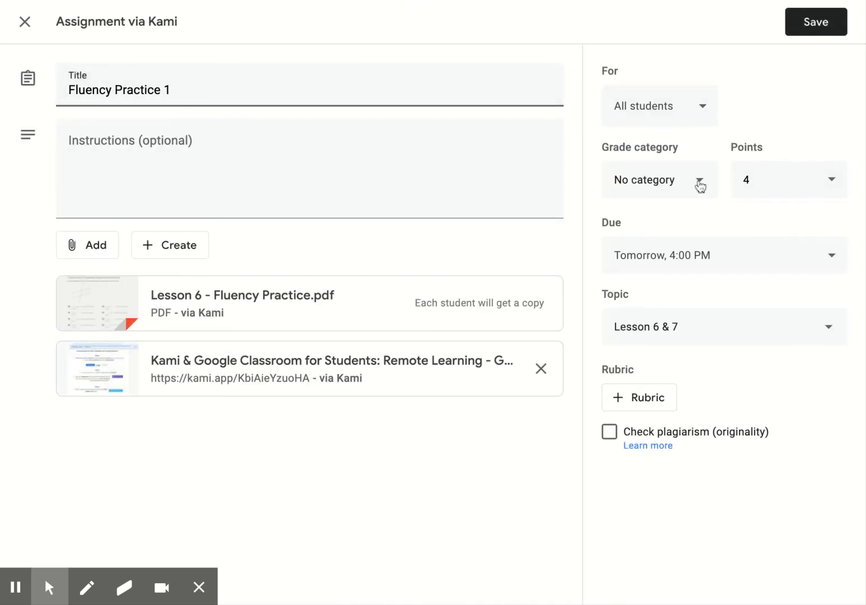
pyautogui.click(658, 179)
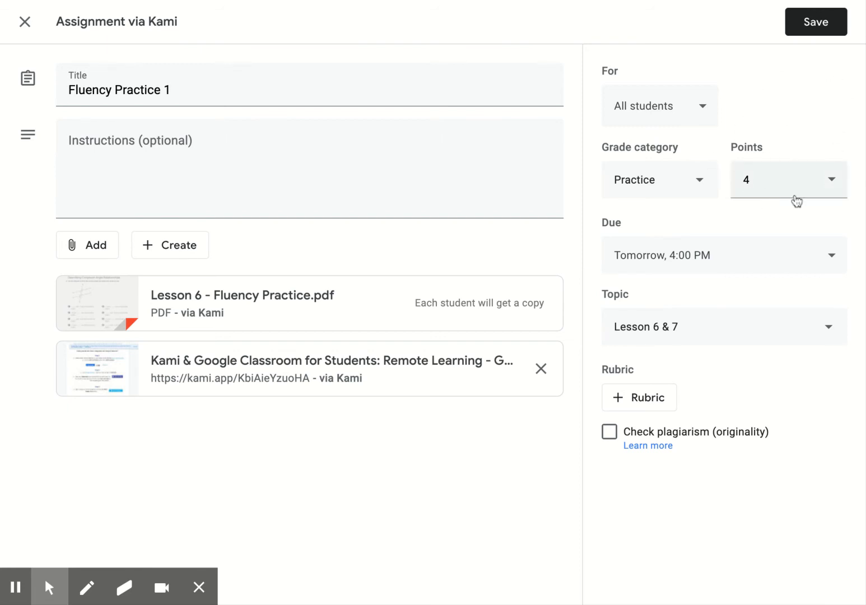
pyautogui.click(815, 21)
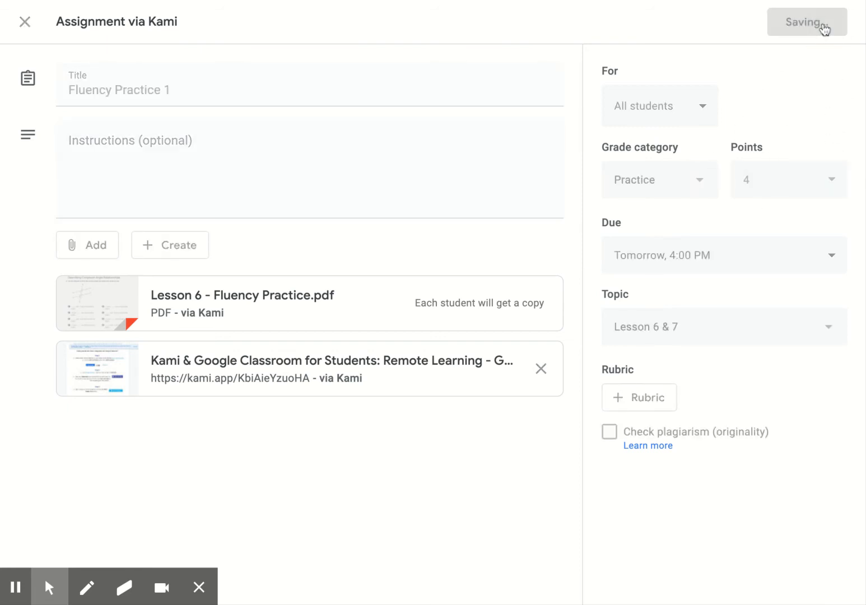
pyautogui.click(807, 22)
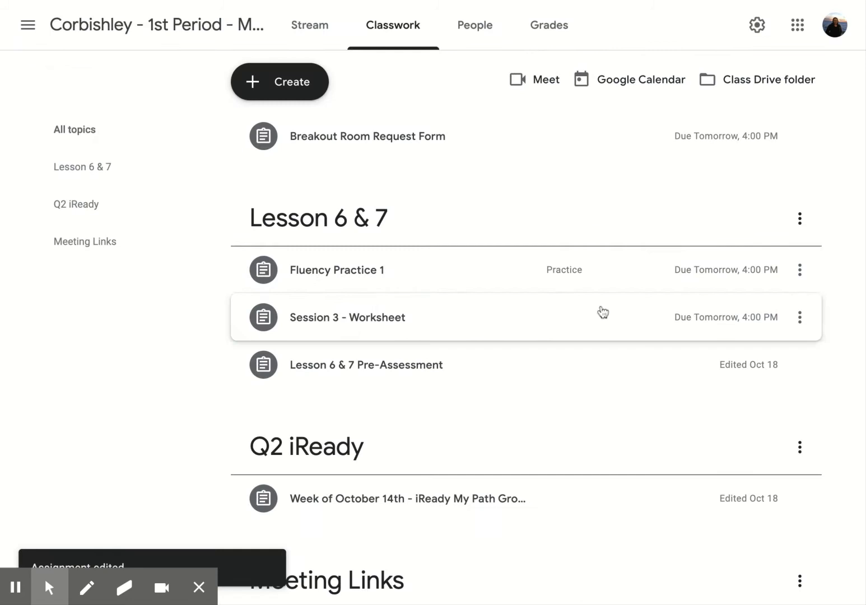
# - Edit Session 3 - Worksheet and tag it with the Practice grade category
pyautogui.click(800, 315)
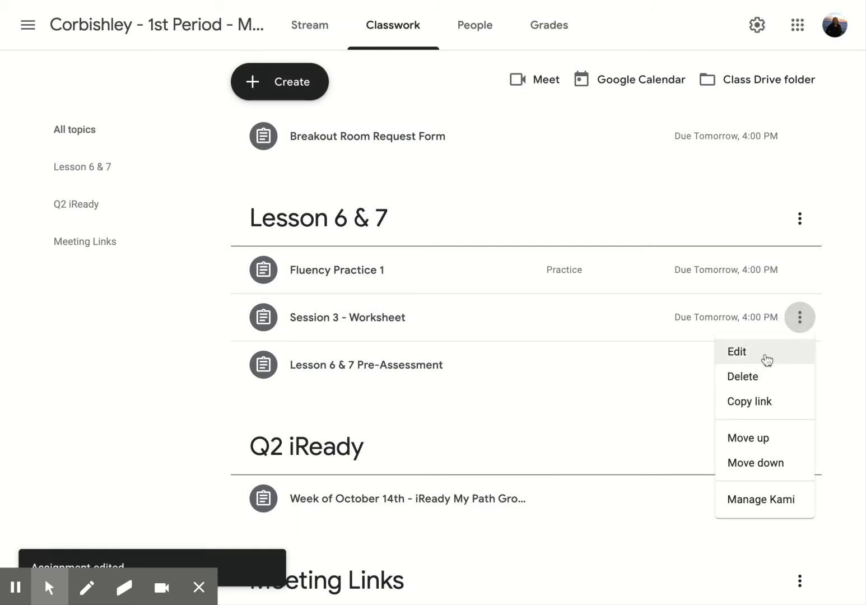
pyautogui.click(737, 352)
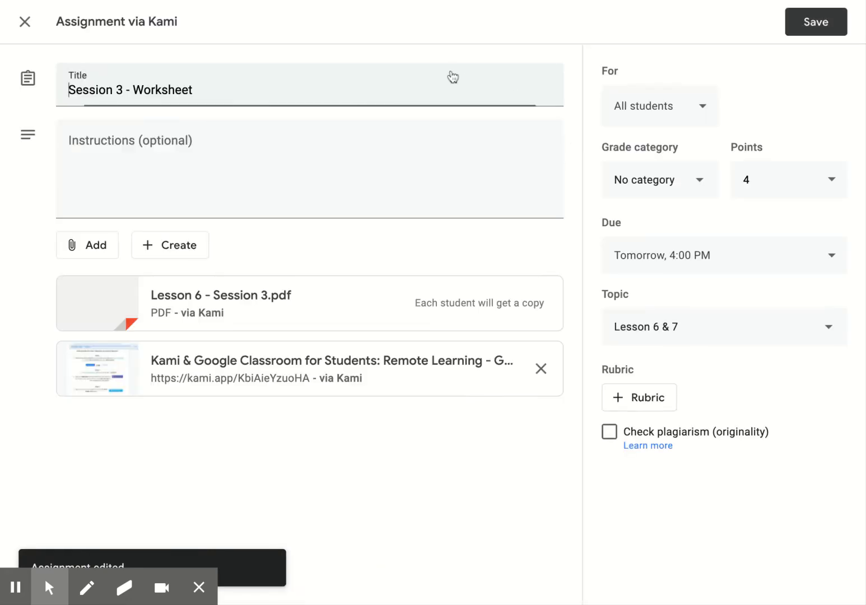
pyautogui.click(659, 179)
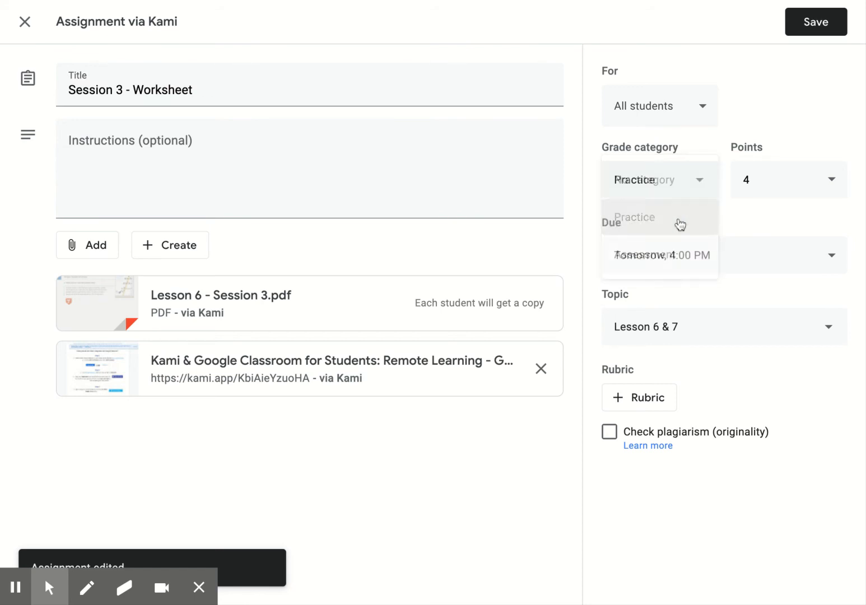
pyautogui.click(634, 218)
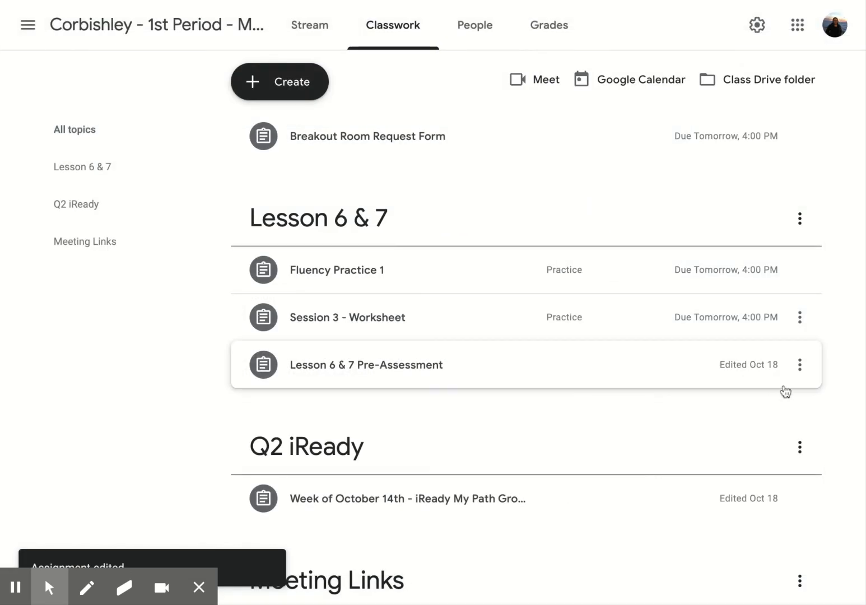
# - Edit Lesson 6 & 7 Pre-Assessment and save it under Practice
pyautogui.click(800, 365)
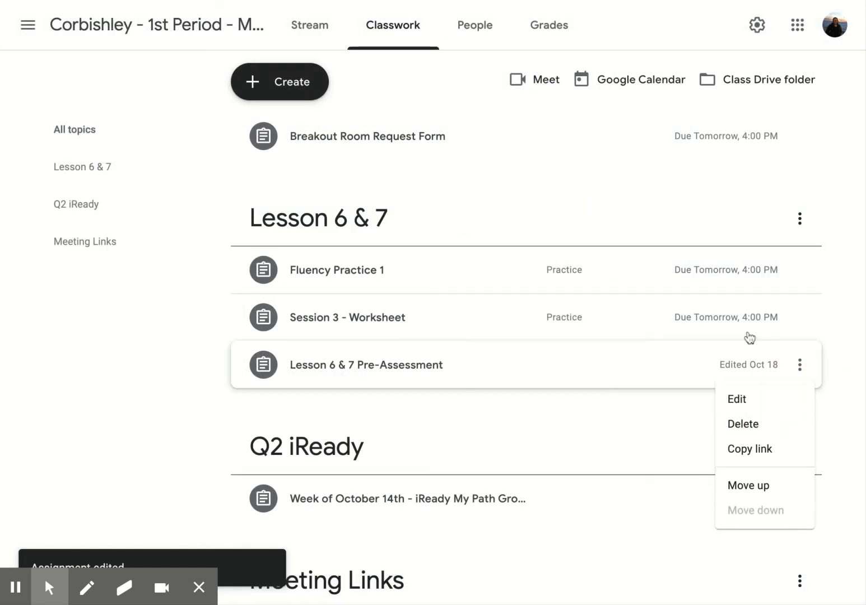
pyautogui.click(737, 398)
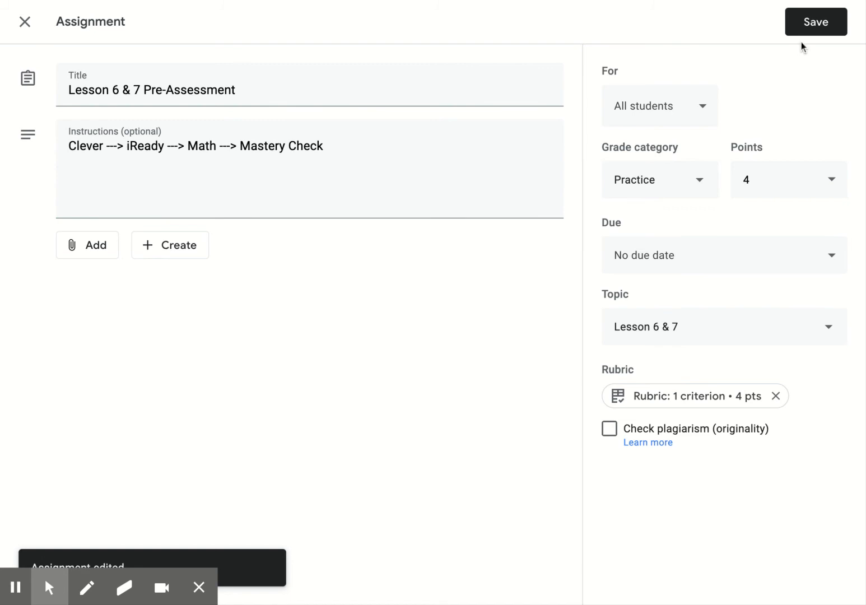
pyautogui.click(815, 21)
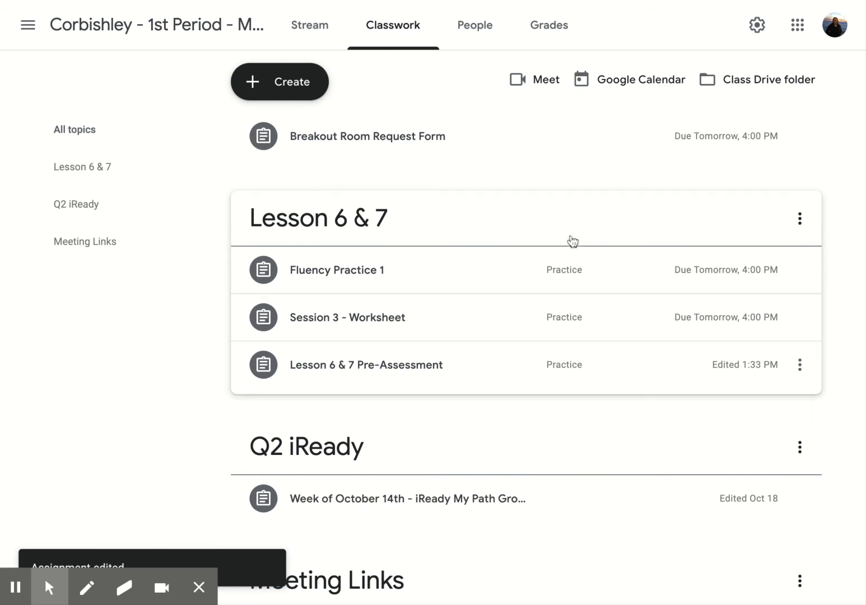
# - Review the Practice labels in Classwork, then switch to the Grades gradebook
pyautogui.scroll(-3)
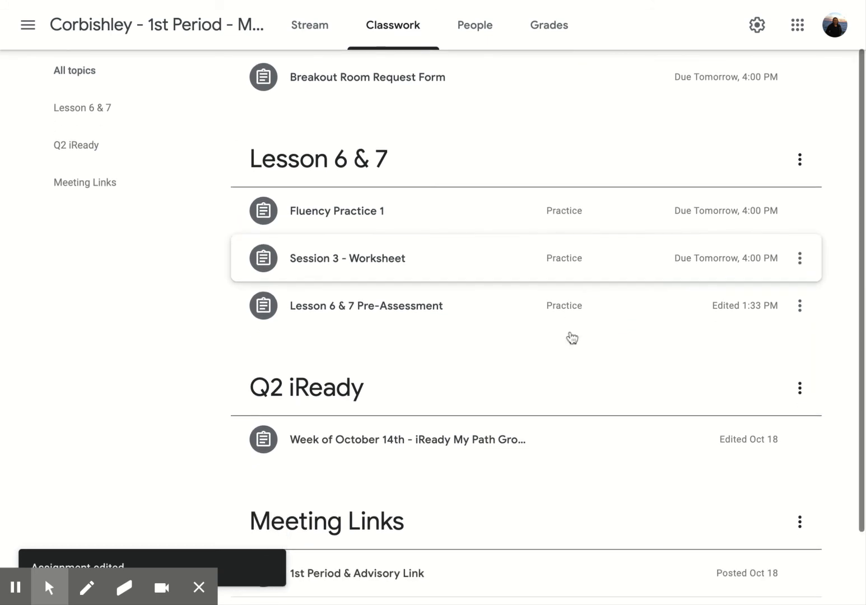
pyautogui.scroll(3)
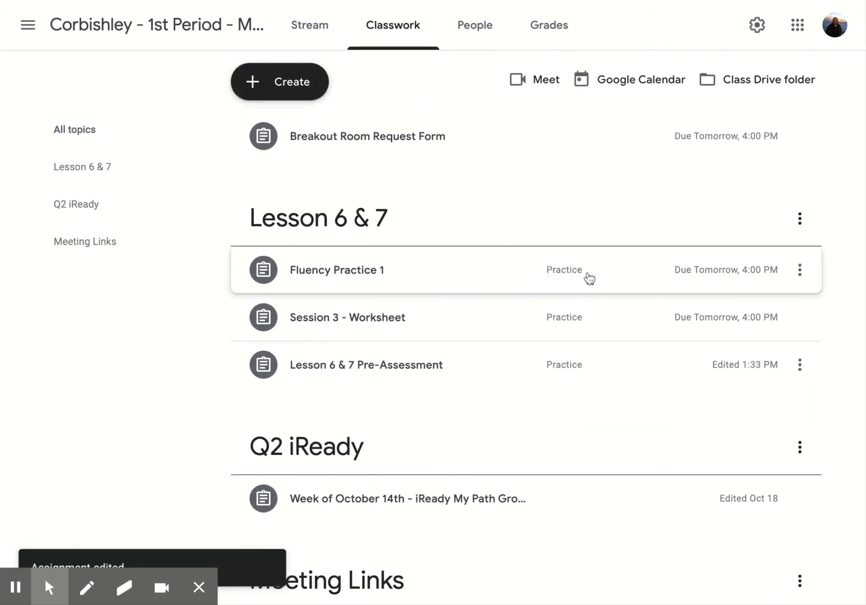
pyautogui.click(549, 25)
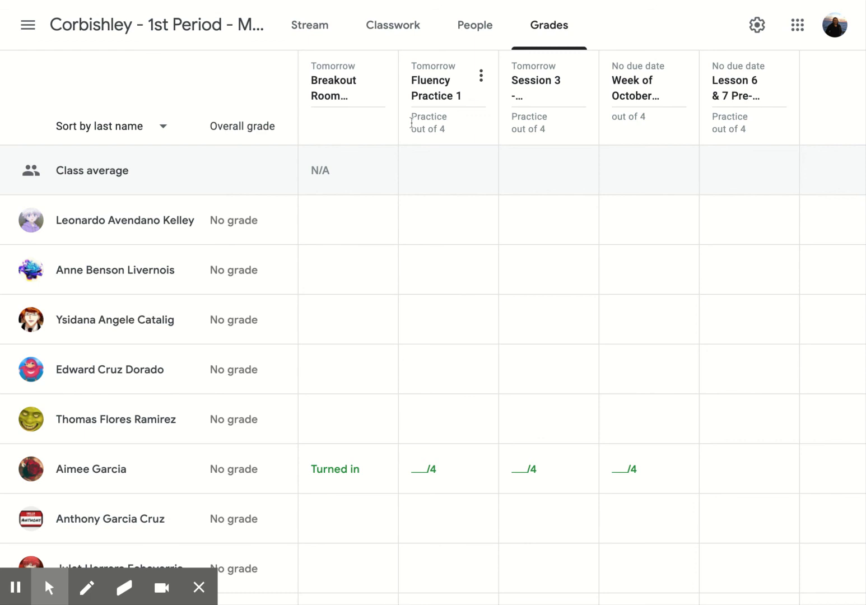
pyautogui.moveTo(563, 152)
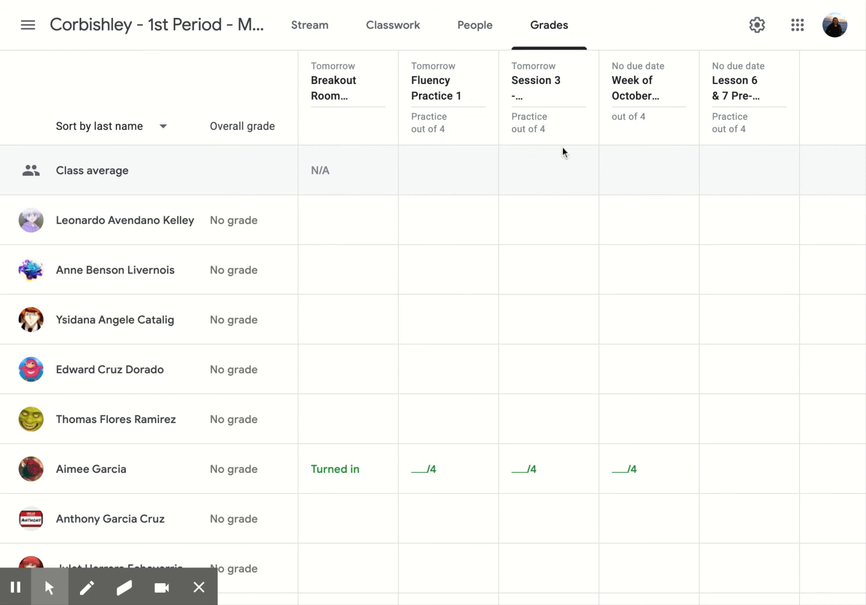
pyautogui.moveTo(638, 129)
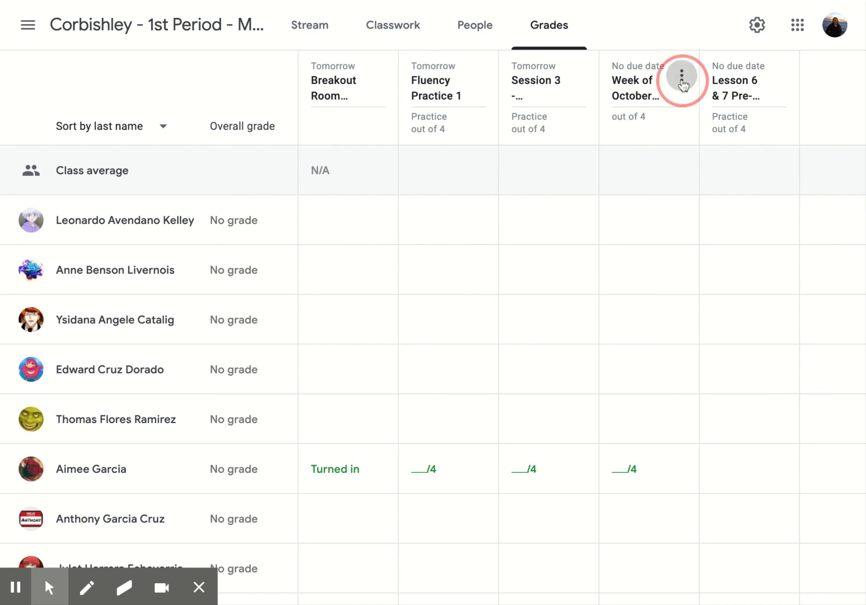
# - Show the options menu for the uncategorized Week of October 14th iReady assignment
pyautogui.click(681, 75)
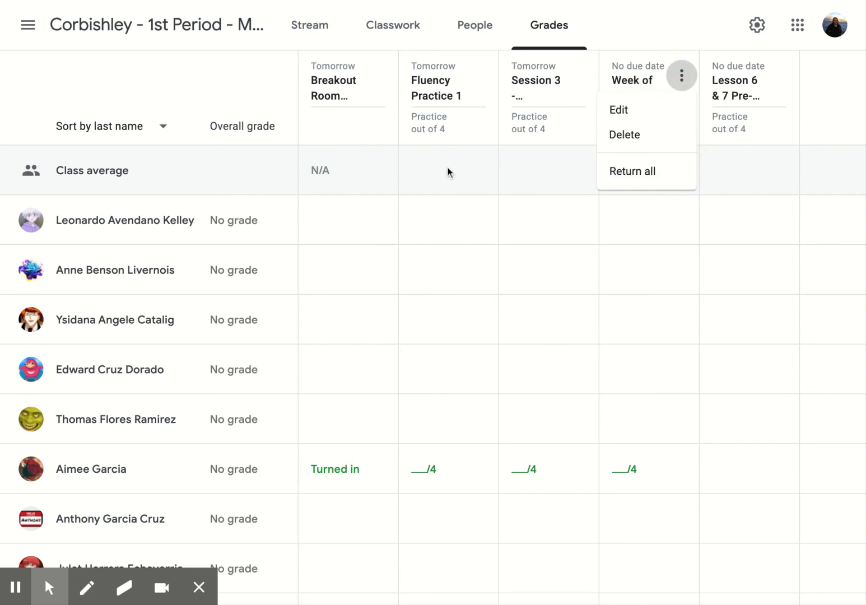